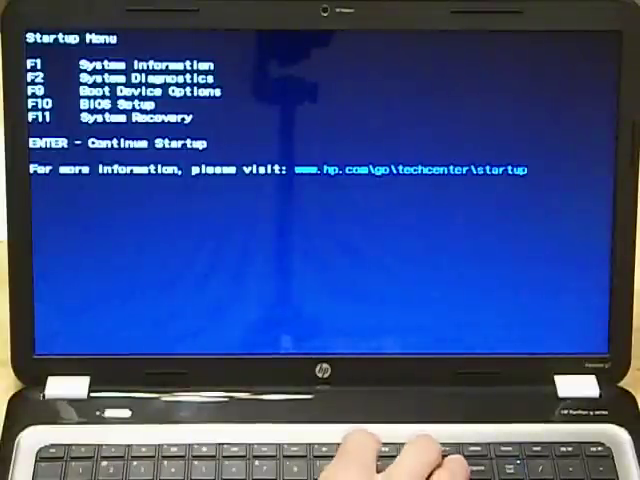
View the Boot Device Options list (F9), including the Patriot USB drive
{"action": "key", "text": "f9"}
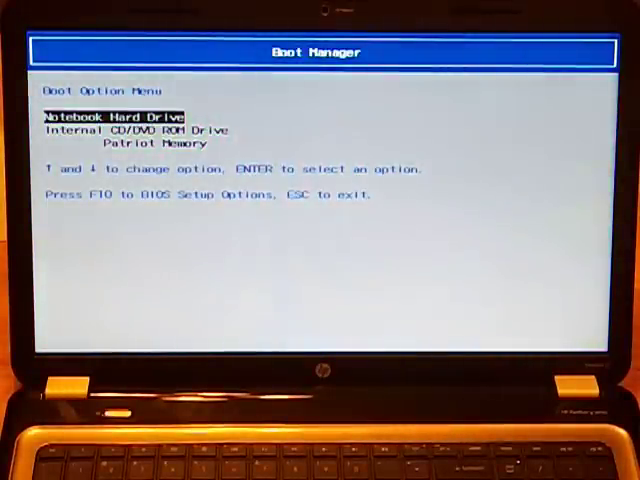
{"action": "key", "text": "Down"}
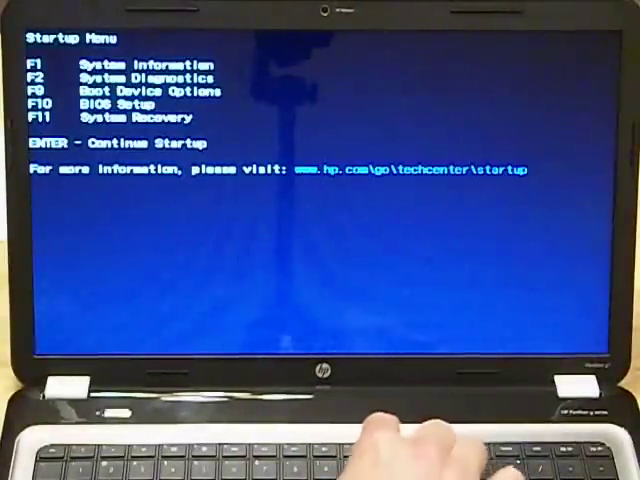
Enter the InsydeH2O BIOS Setup Utility with F10 from the Startup Menu
{"action": "key", "text": "F10"}
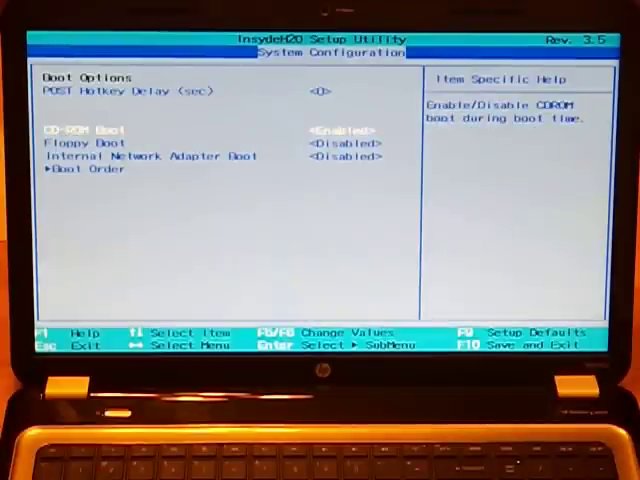
Reach Boot Order under Boot Options in the System Configuration tab
{"action": "key", "text": "Down"}
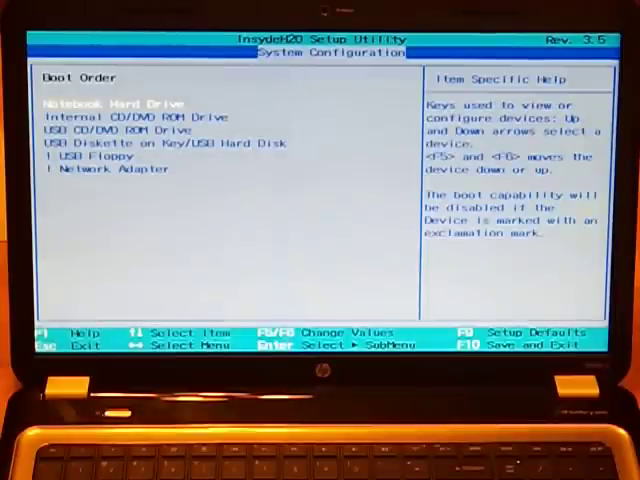
Move USB Diskette on Key/USB Hard Disk to first place and exit saving changes (F10)
{"action": "key", "text": "Down"}
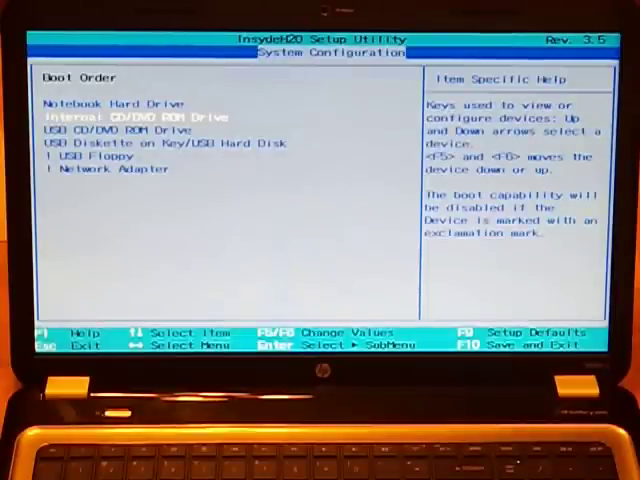
{"action": "key", "text": "Down"}
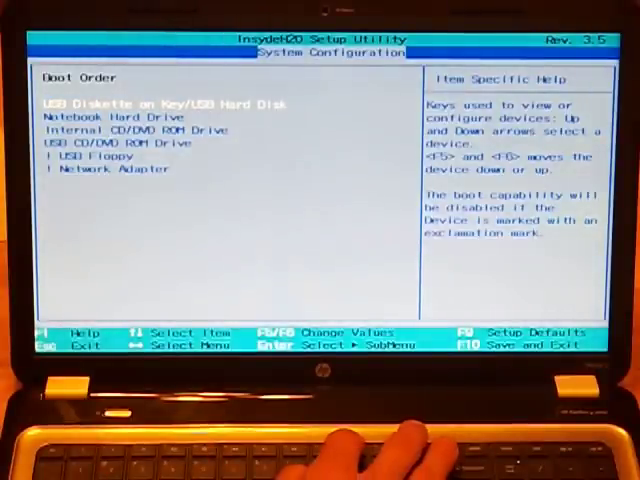
{"action": "key", "text": "f10"}
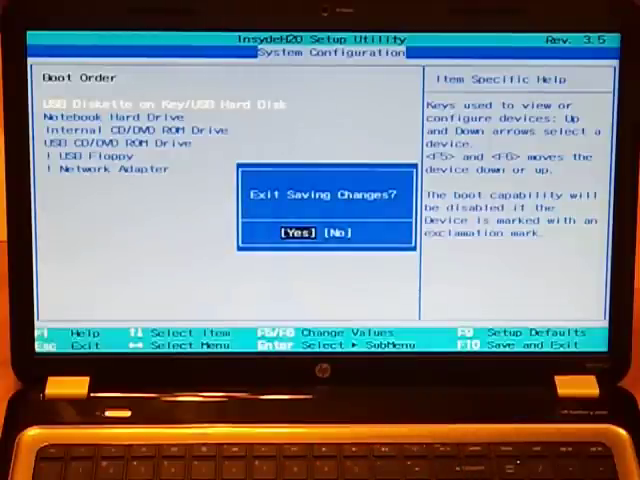